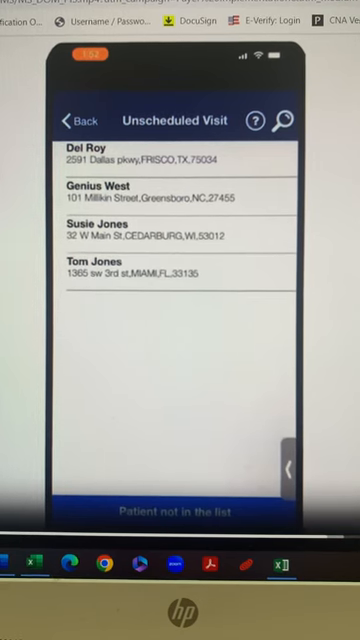
{"action": "left_click", "coordinate": [175, 270]}
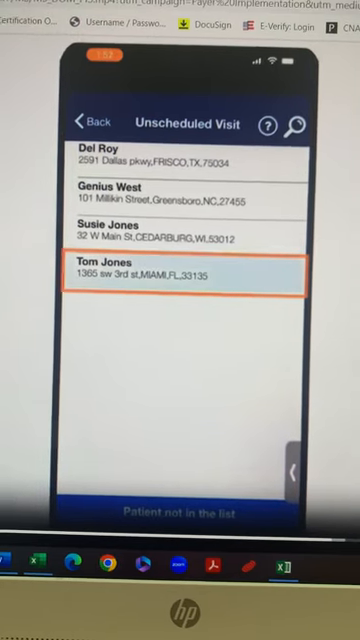
{"action": "left_click", "coordinate": [180, 273]}
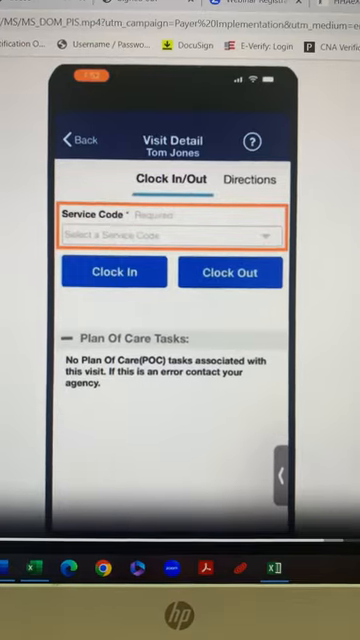
{"action": "left_click", "coordinate": [170, 235]}
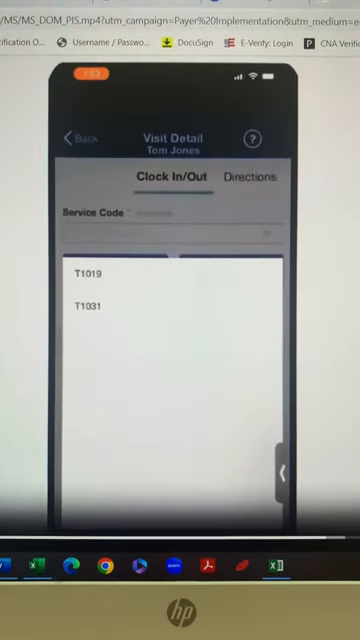
{"action": "left_click", "coordinate": [175, 271]}
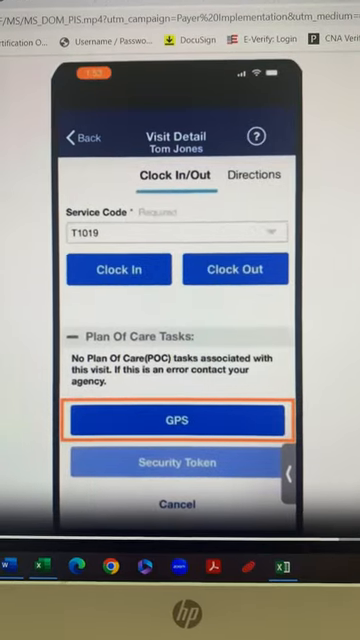
Step: Confirm the clock-in by GPS with the map showing the caregiver in range
{"action": "left_click", "coordinate": [180, 420]}
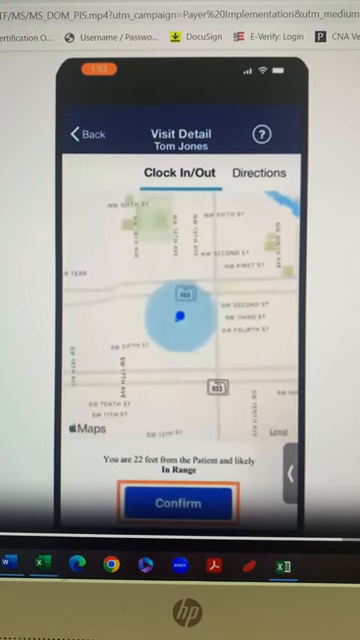
{"action": "left_click", "coordinate": [180, 503]}
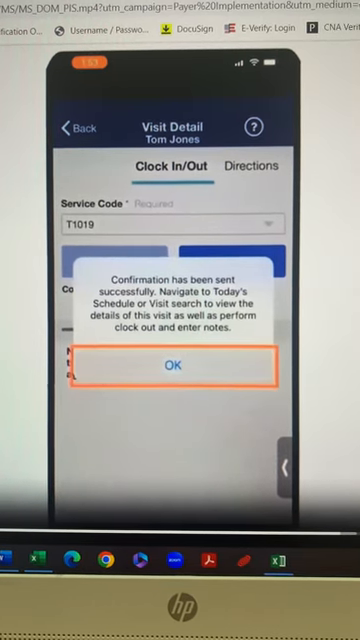
Step: Dismiss the clock-in confirmation notice and return to the home menu
{"action": "left_click", "coordinate": [172, 365]}
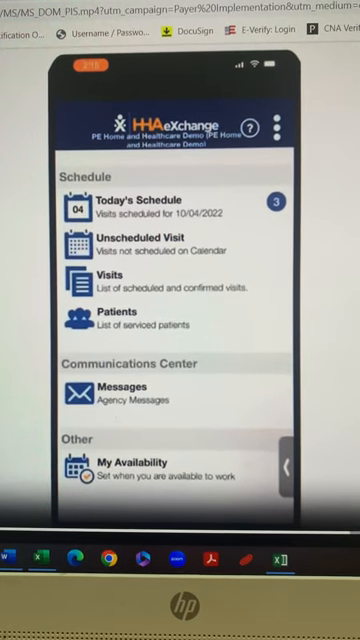
{"action": "left_click", "coordinate": [175, 200]}
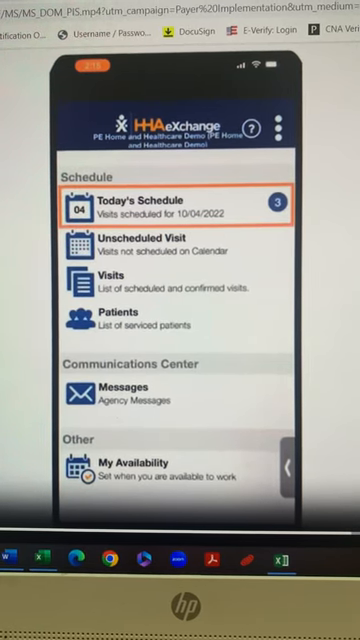
{"action": "left_click", "coordinate": [180, 210]}
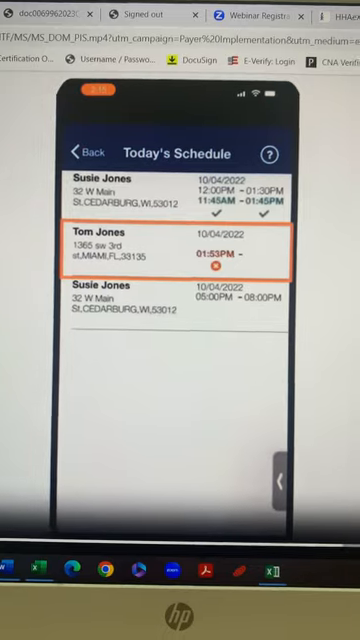
{"action": "left_click", "coordinate": [180, 245]}
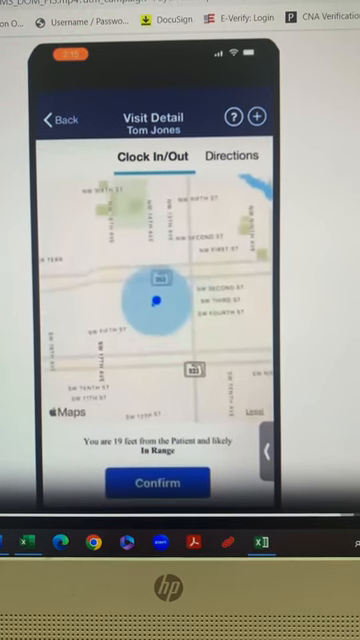
Step: Confirm the GPS clock-out at 02:15 PM and dismiss the confirmation notice
{"action": "left_click", "coordinate": [157, 483]}
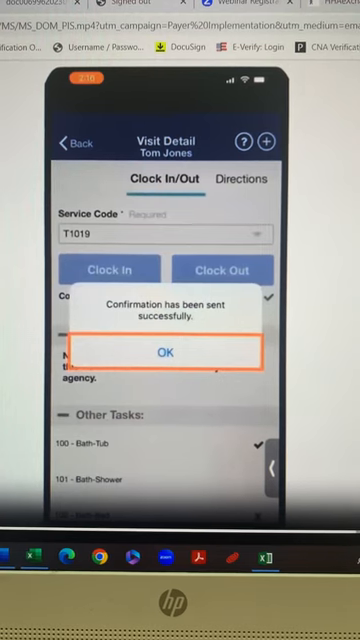
{"action": "left_click", "coordinate": [165, 352]}
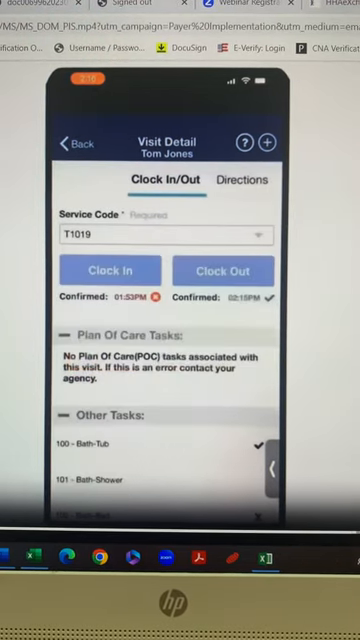